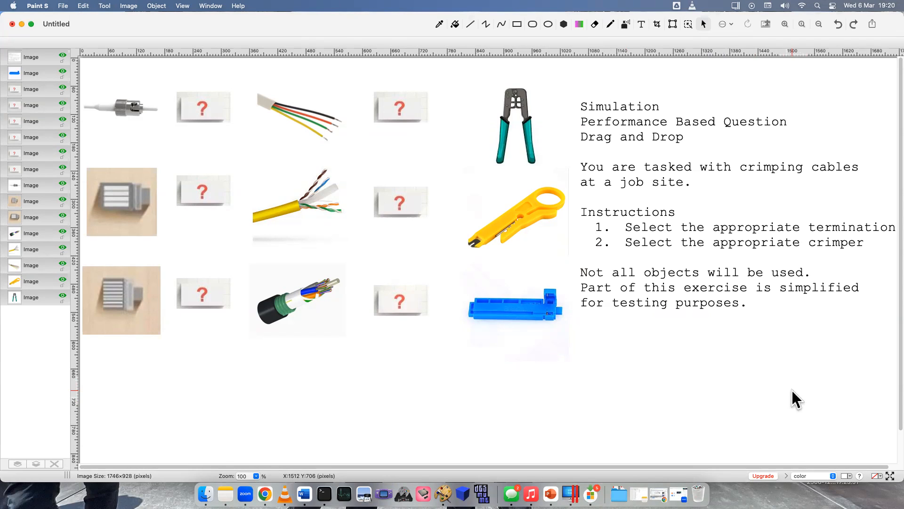
pyautogui.moveTo(778, 295)
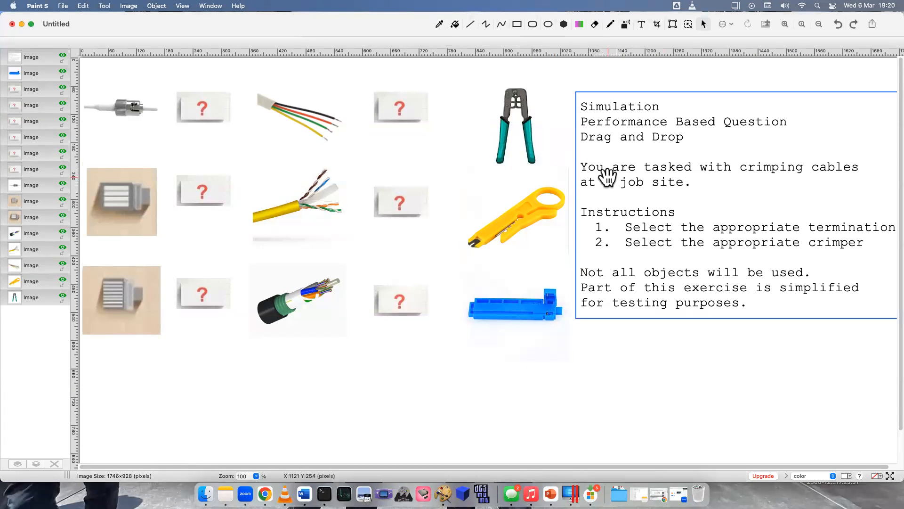
pyautogui.moveTo(824, 170)
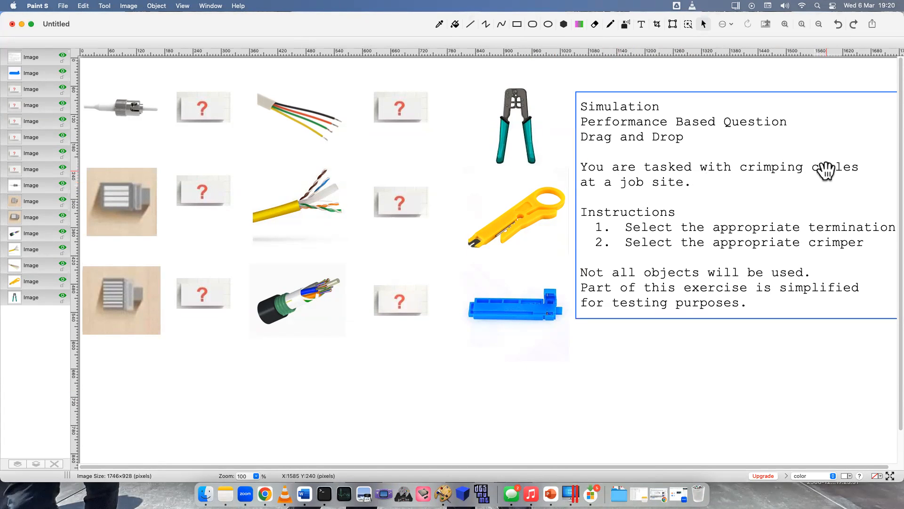
pyautogui.moveTo(675, 193)
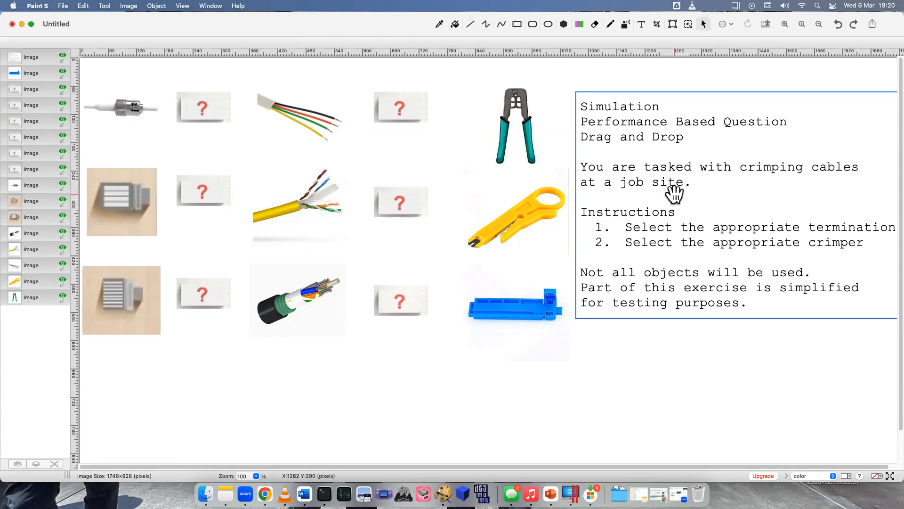
pyautogui.moveTo(622, 195)
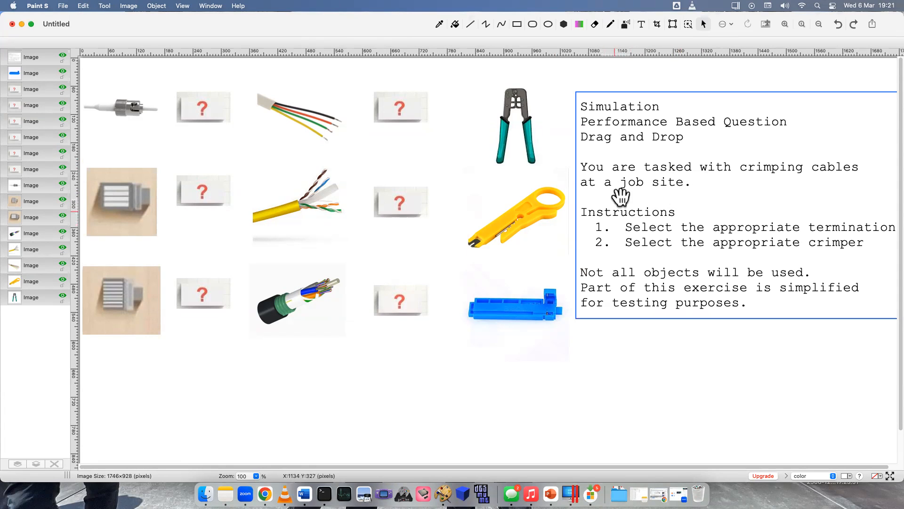
pyautogui.moveTo(629, 240)
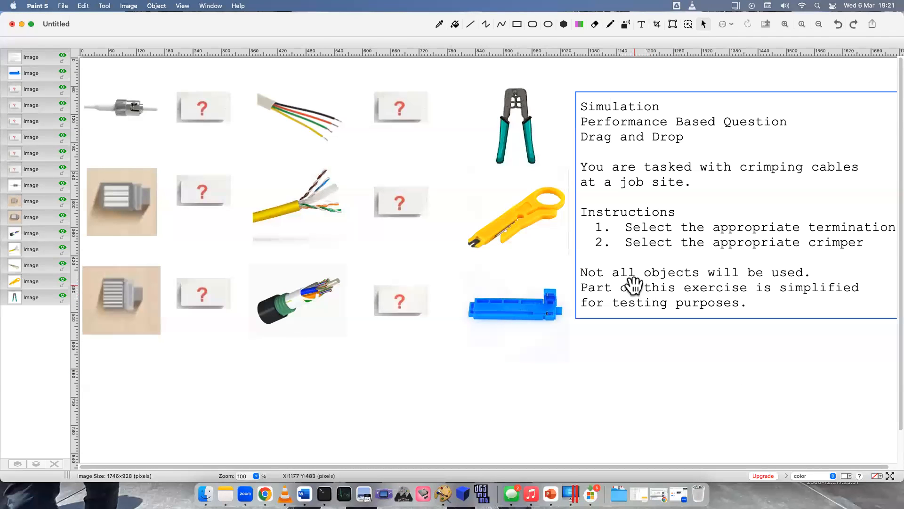
pyautogui.moveTo(753, 290)
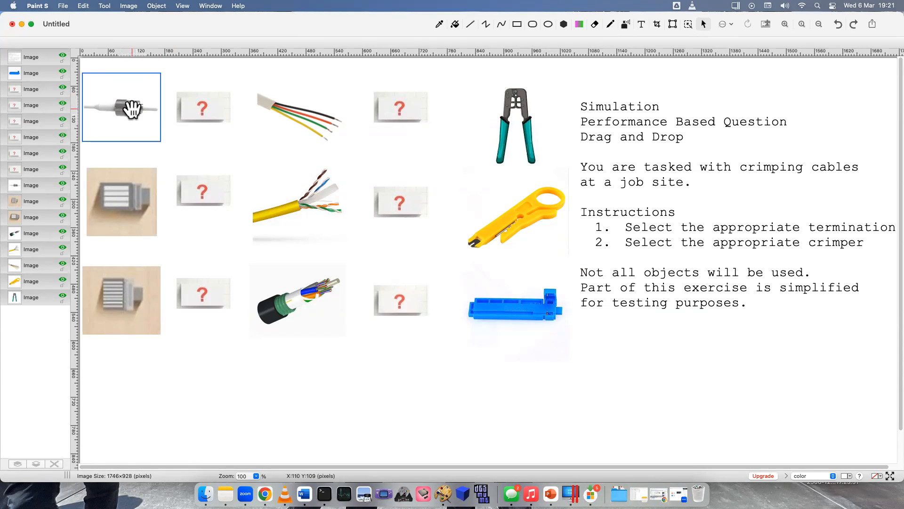
# Select the fiber connector, plug and striped cable pictures, and drag one picture downward.
pyautogui.click(121, 300)
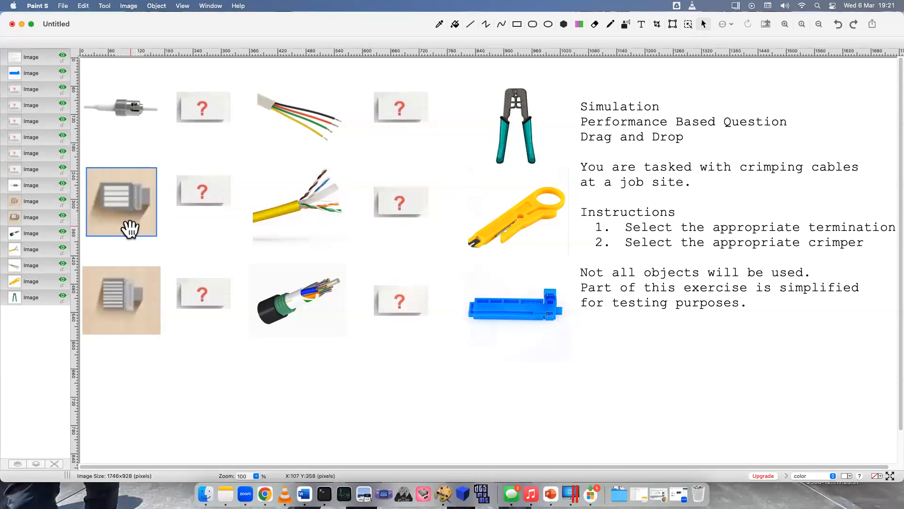
pyautogui.click(121, 300)
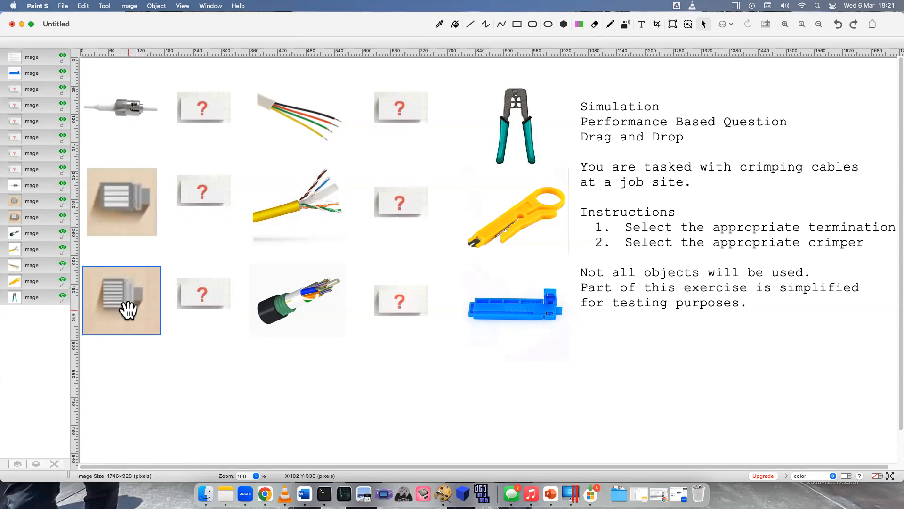
pyautogui.click(300, 107)
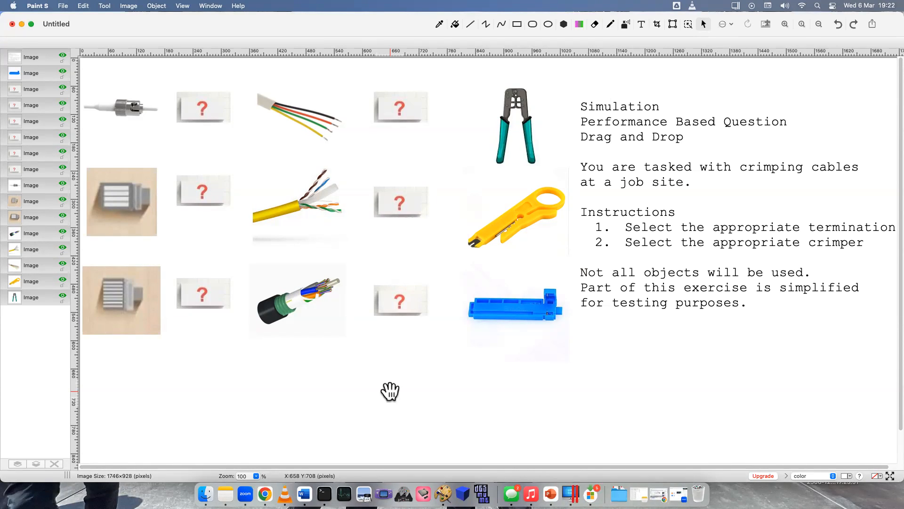
pyautogui.click(121, 299)
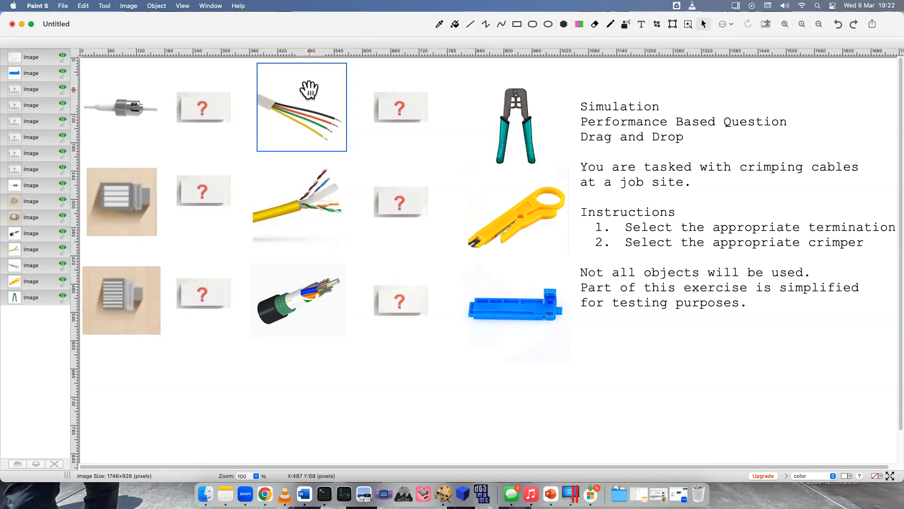
pyautogui.moveTo(319, 90)
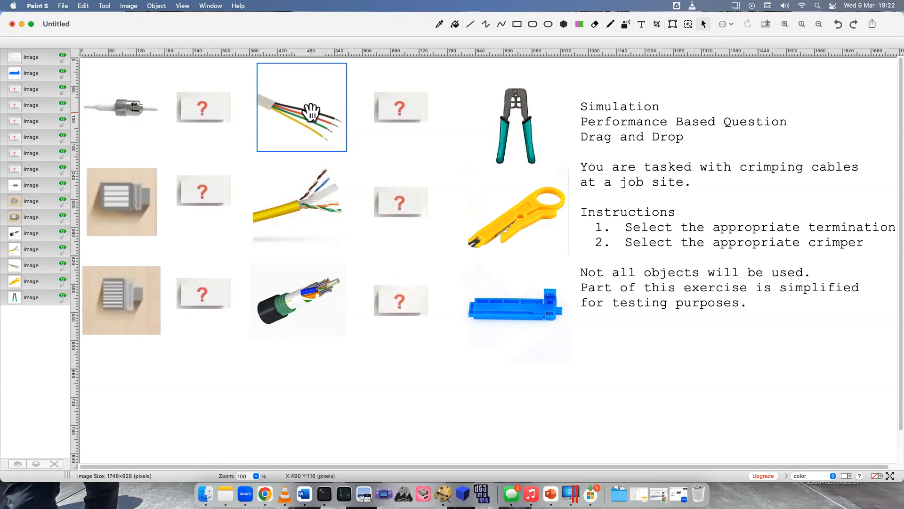
pyautogui.moveTo(301, 112); pyautogui.dragTo(301, 216)
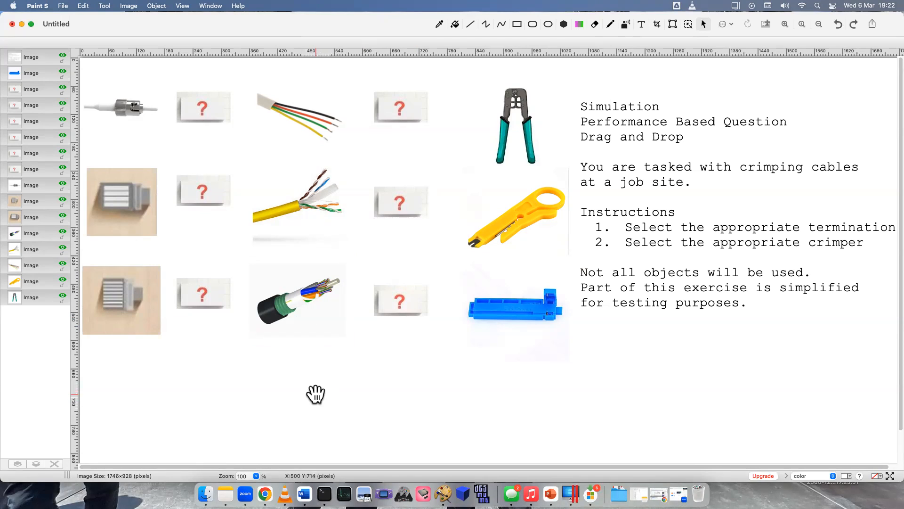
pyautogui.moveTo(316, 396)
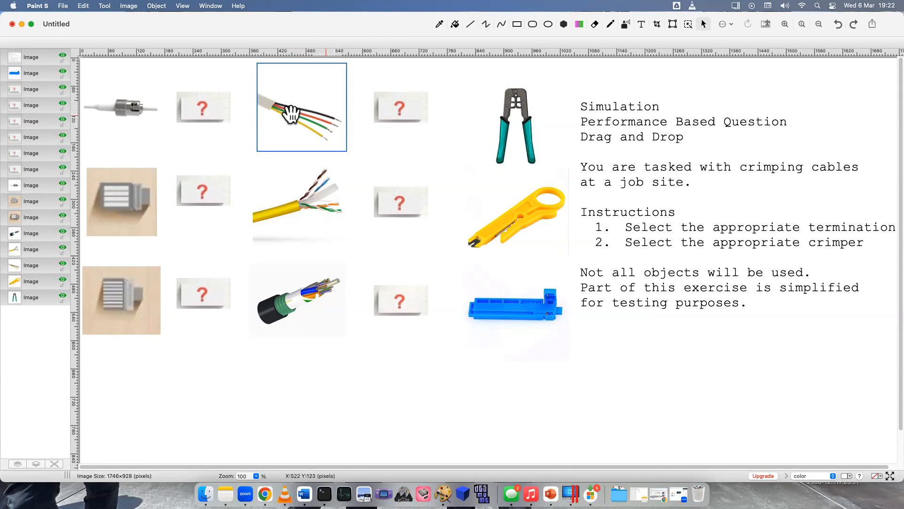
pyautogui.moveTo(297, 107)
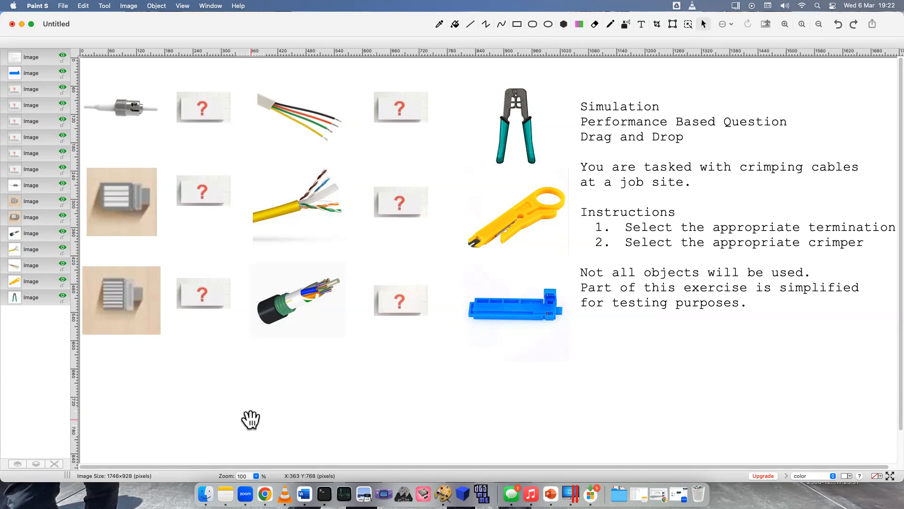
pyautogui.moveTo(147, 318)
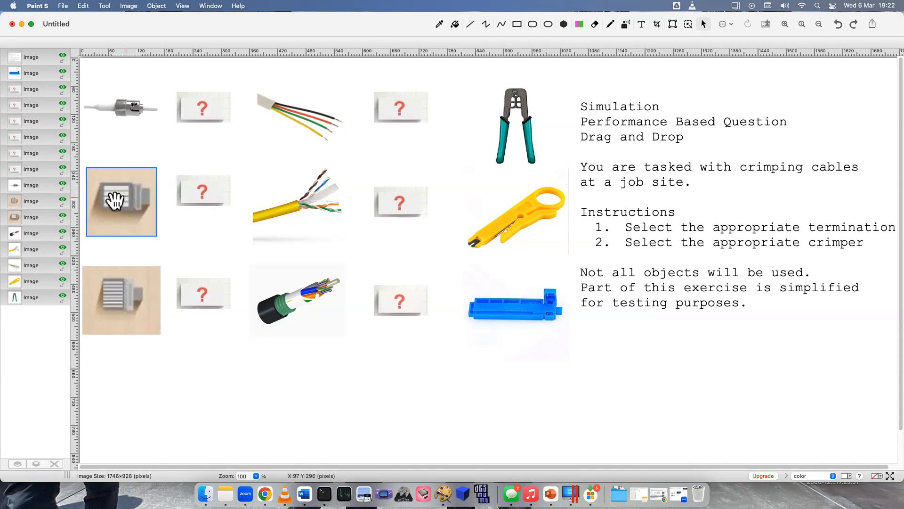
# Place the plug over the top-row question card, delete a stray card, and send the middle card back.
pyautogui.moveTo(121, 201); pyautogui.dragTo(157, 167)
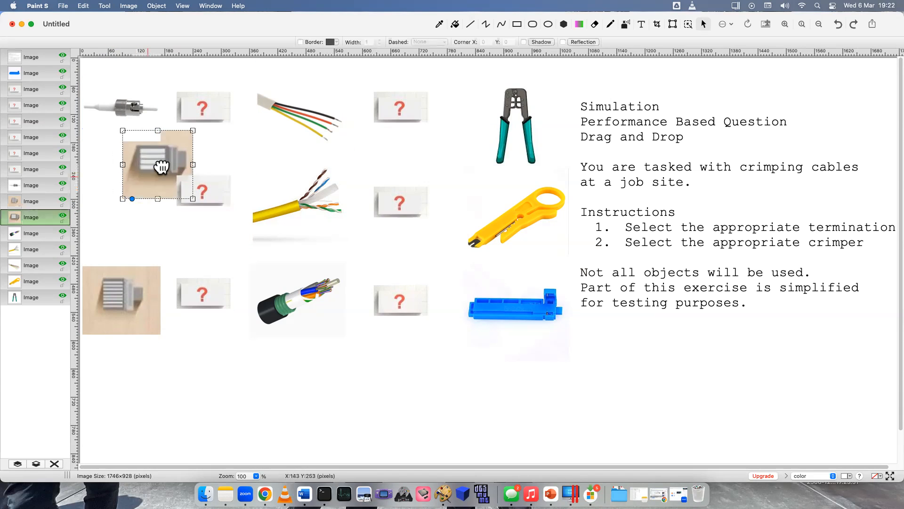
pyautogui.moveTo(162, 167); pyautogui.dragTo(202, 110)
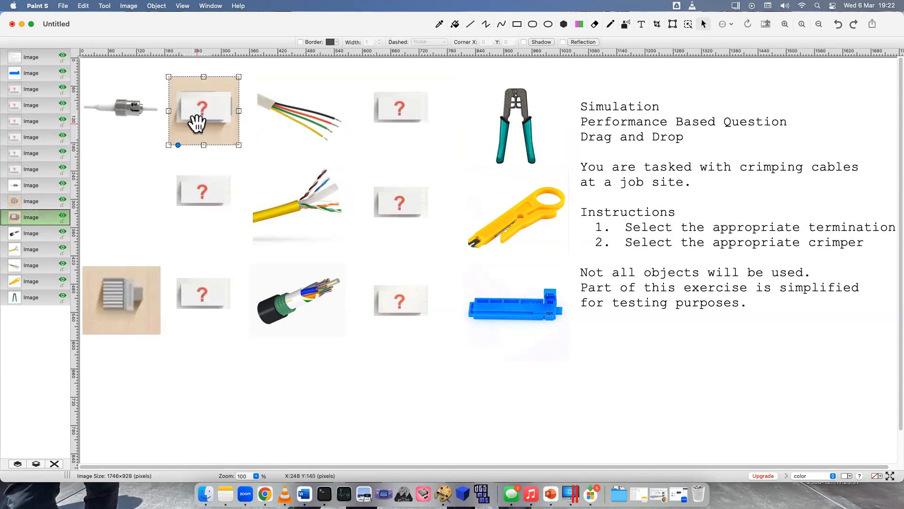
pyautogui.rightClick(121, 190)
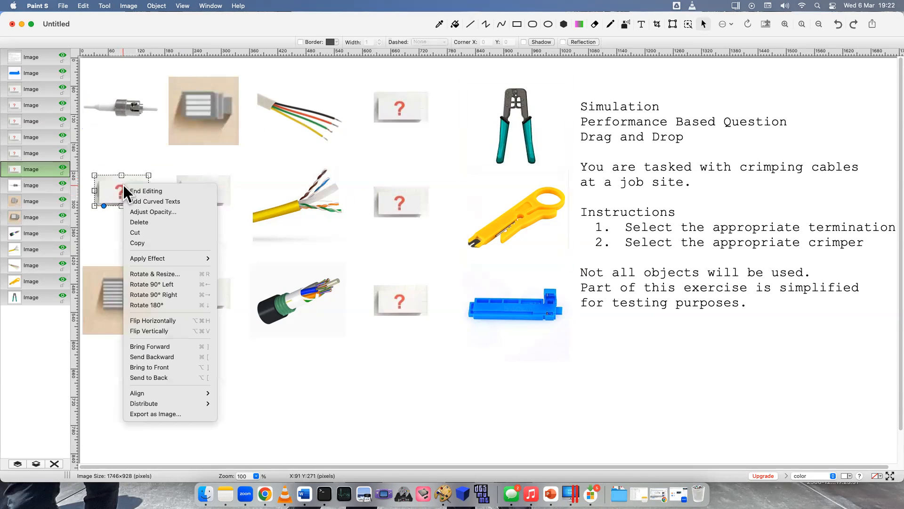
pyautogui.moveTo(153, 305)
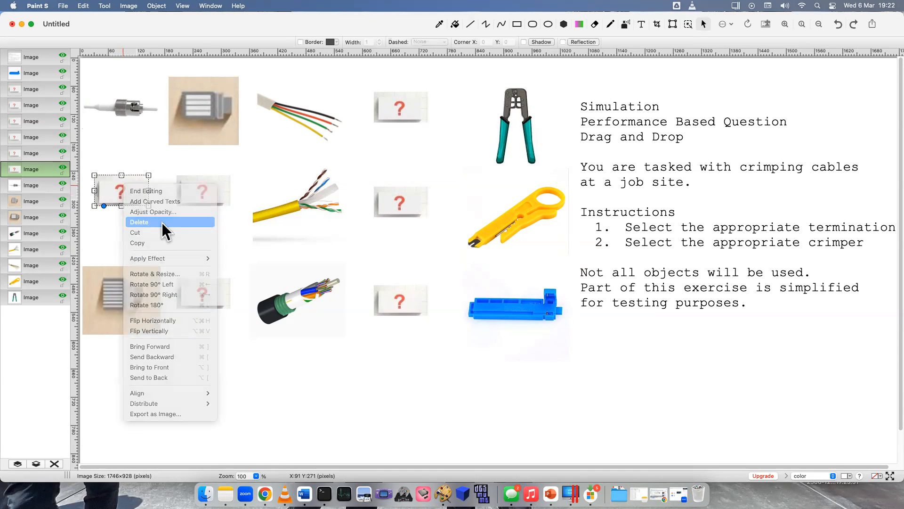
pyautogui.click(139, 221)
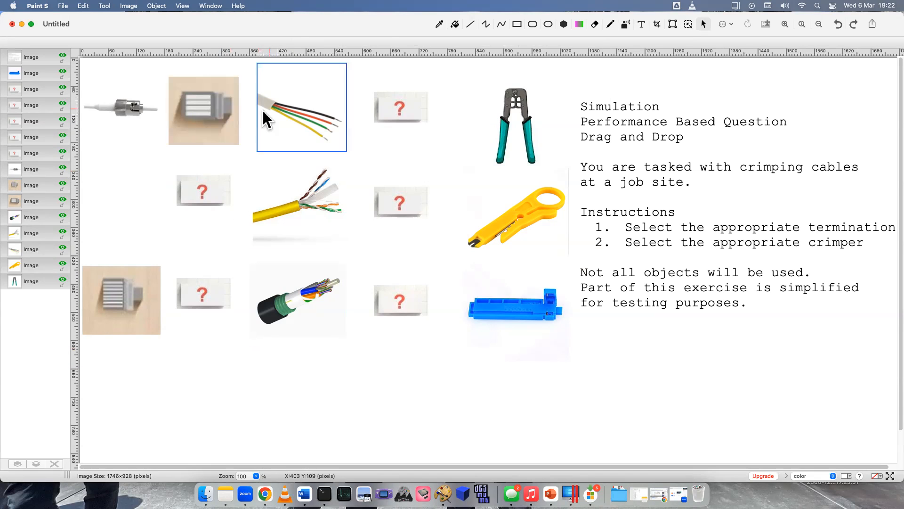
pyautogui.moveTo(265, 124)
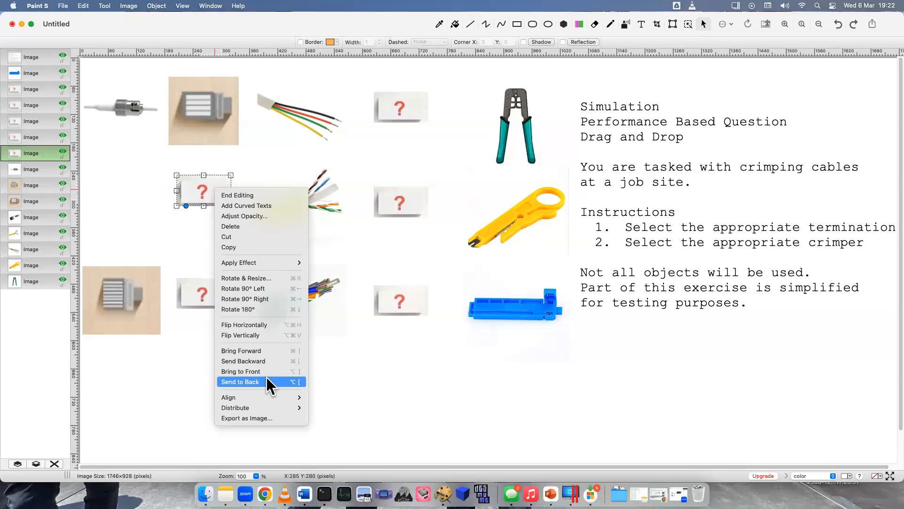
pyautogui.click(239, 381)
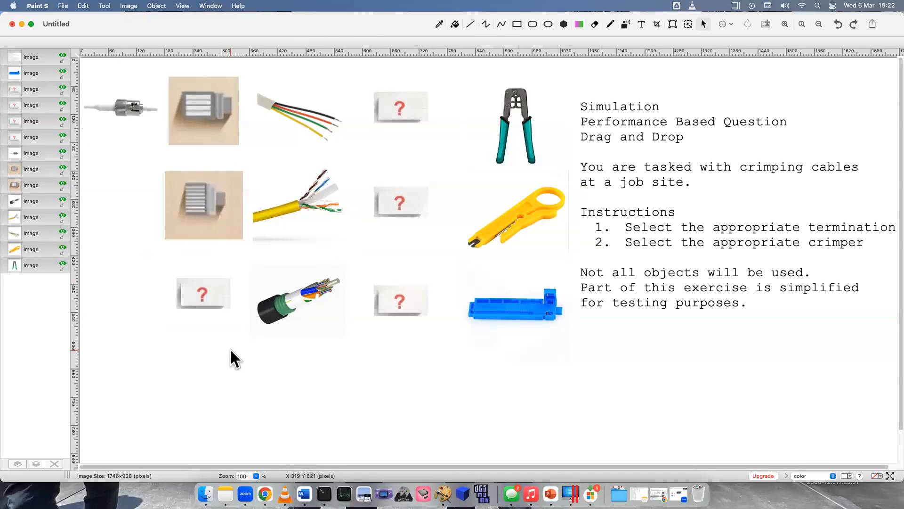
pyautogui.click(203, 205)
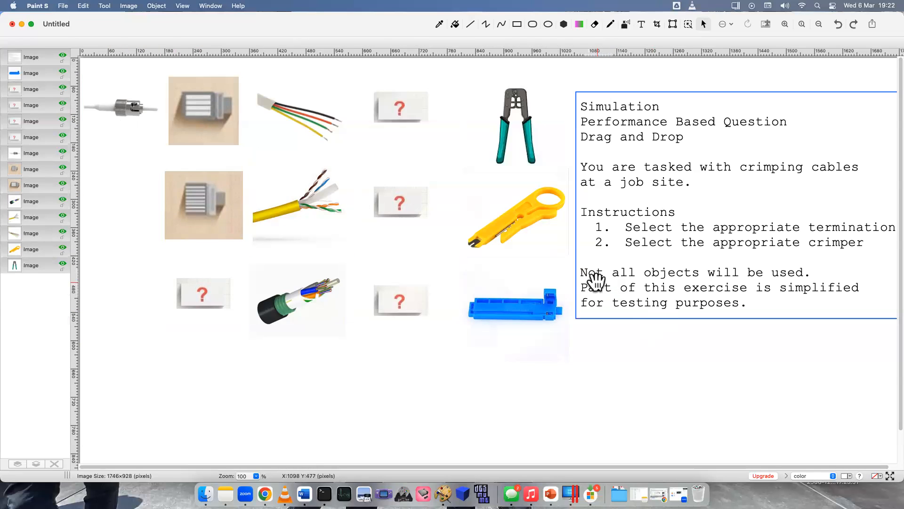
pyautogui.moveTo(681, 282)
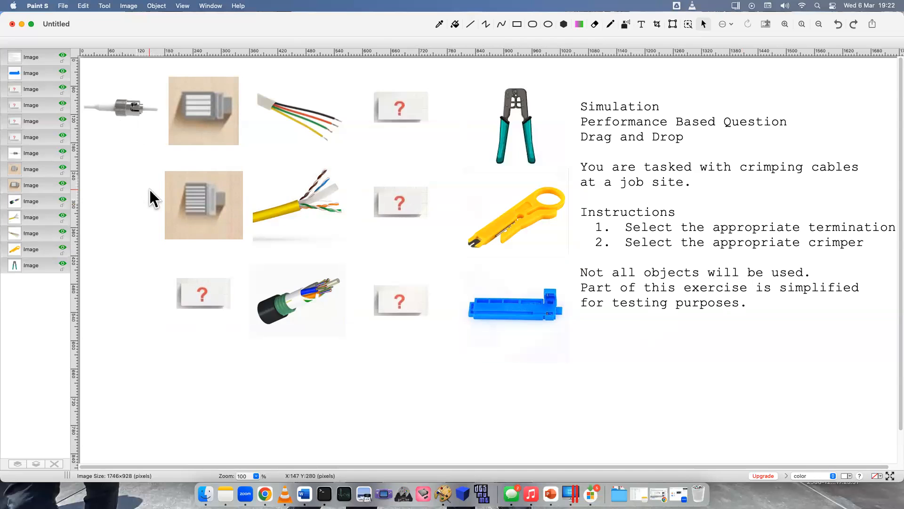
pyautogui.click(203, 293)
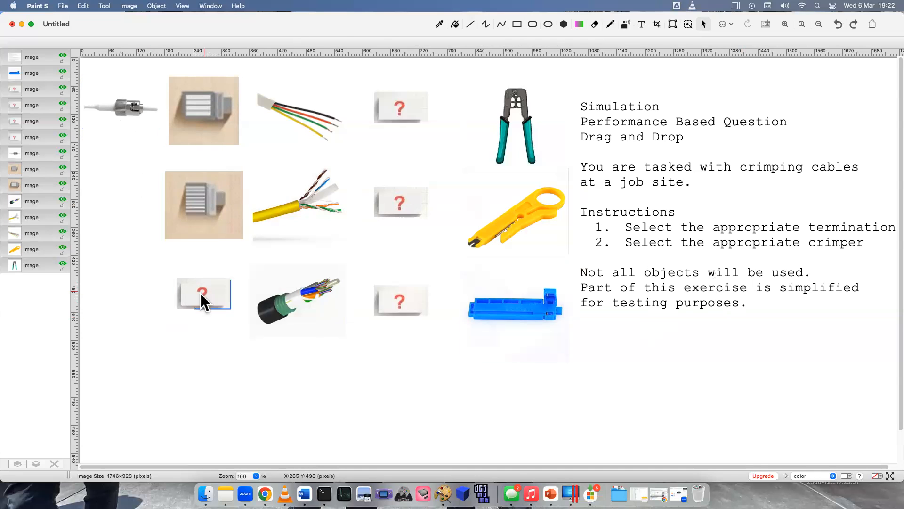
pyautogui.rightClick(203, 293)
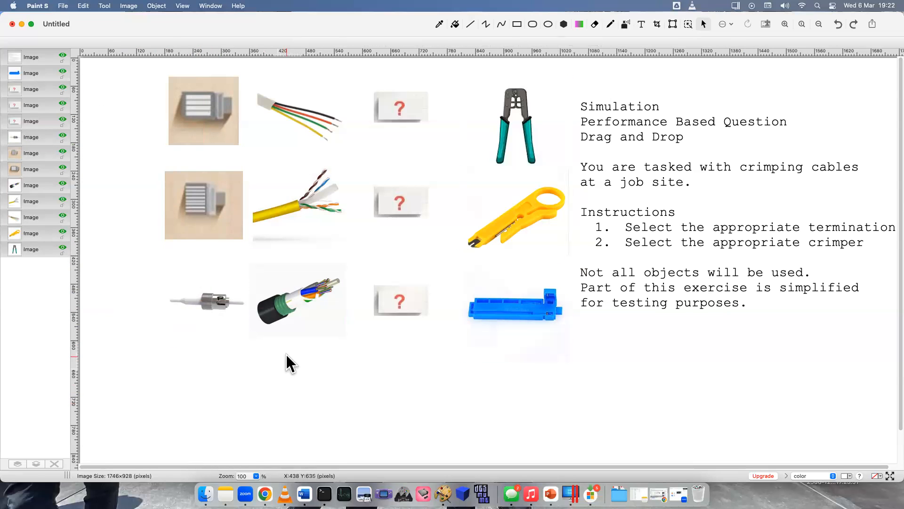
pyautogui.click(299, 115)
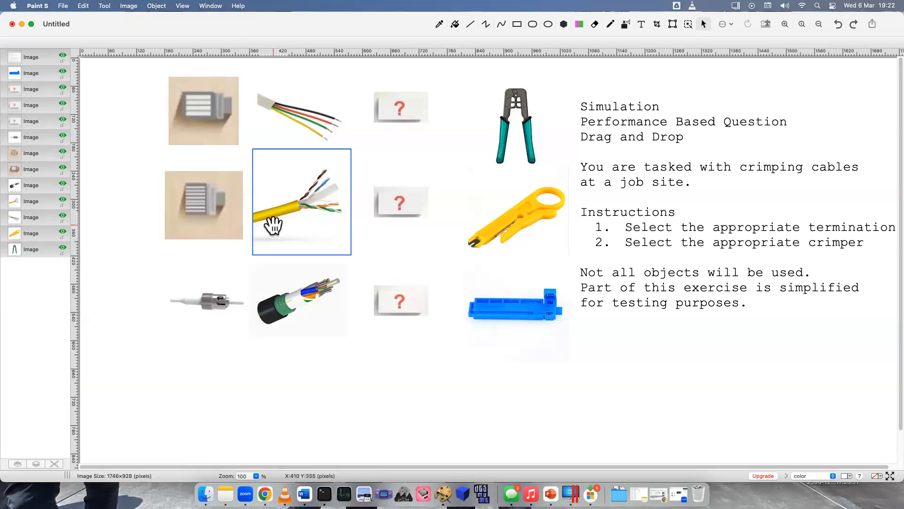
pyautogui.moveTo(278, 220)
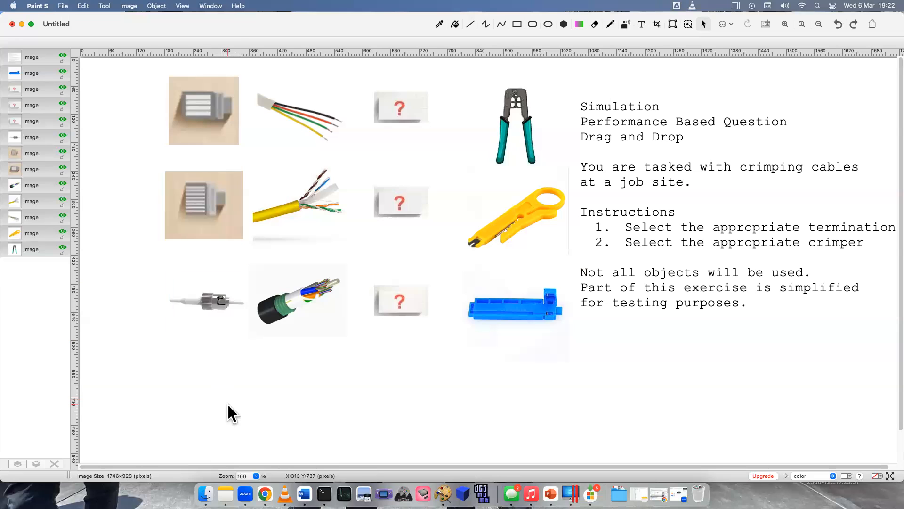
pyautogui.moveTo(238, 411)
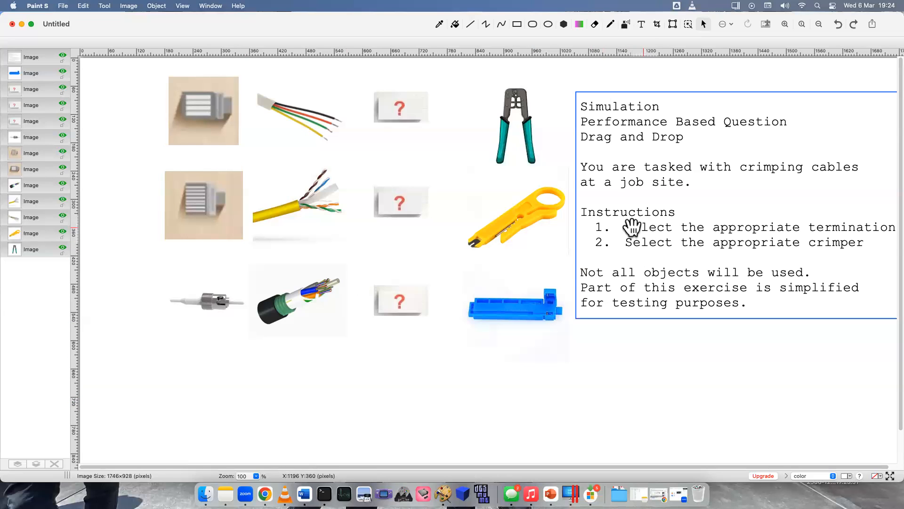
pyautogui.moveTo(600, 246)
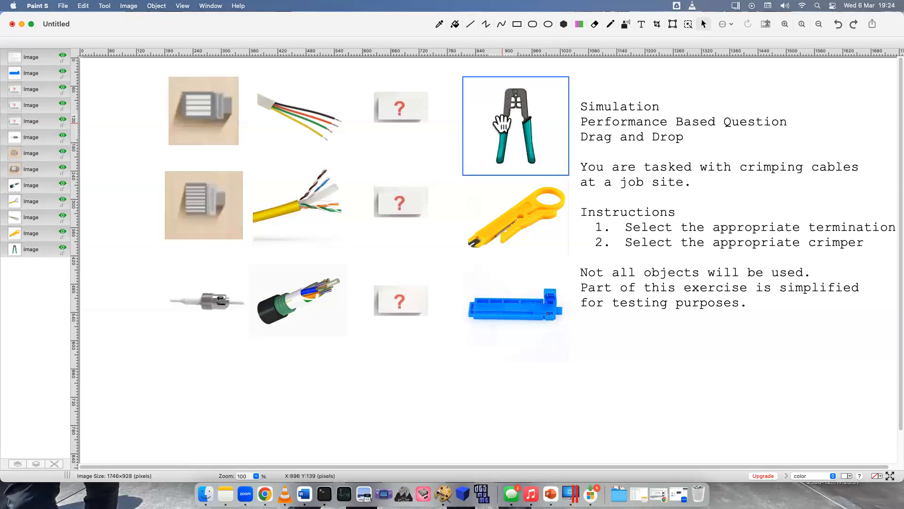
pyautogui.moveTo(516, 121); pyautogui.dragTo(530, 167)
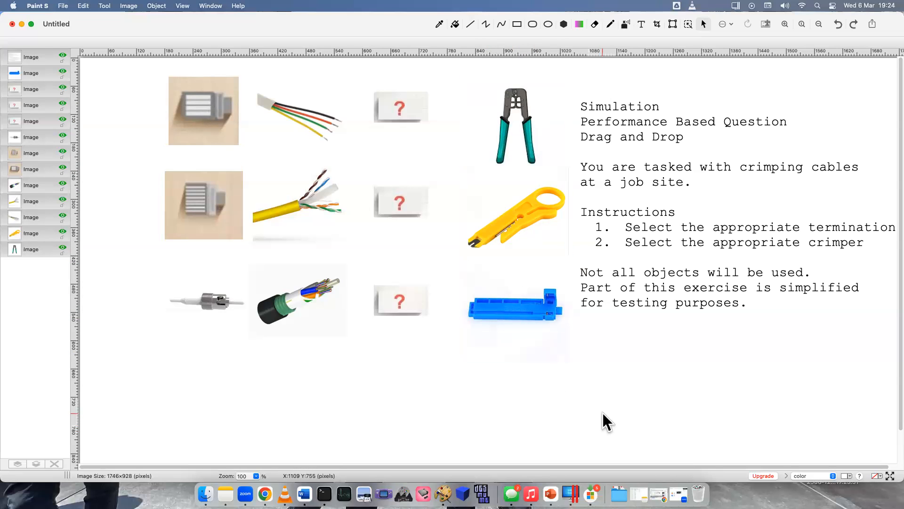
pyautogui.moveTo(620, 403)
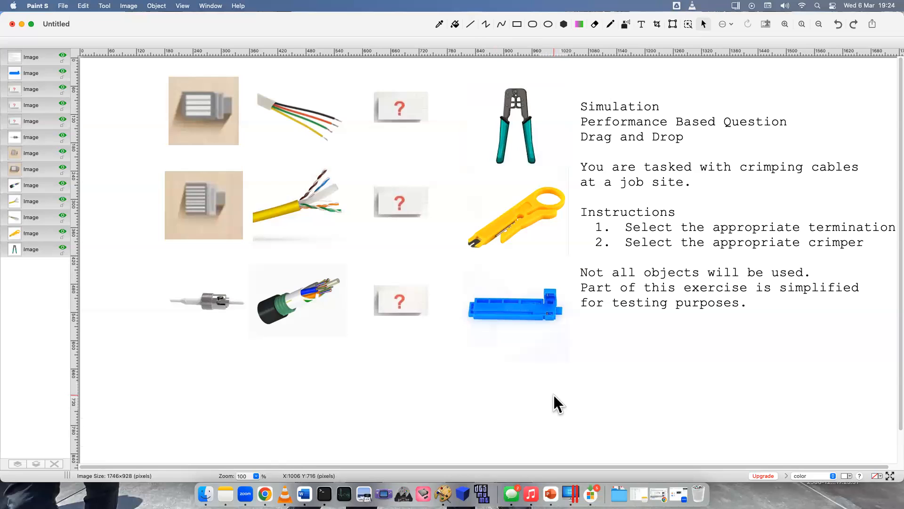
pyautogui.moveTo(553, 395)
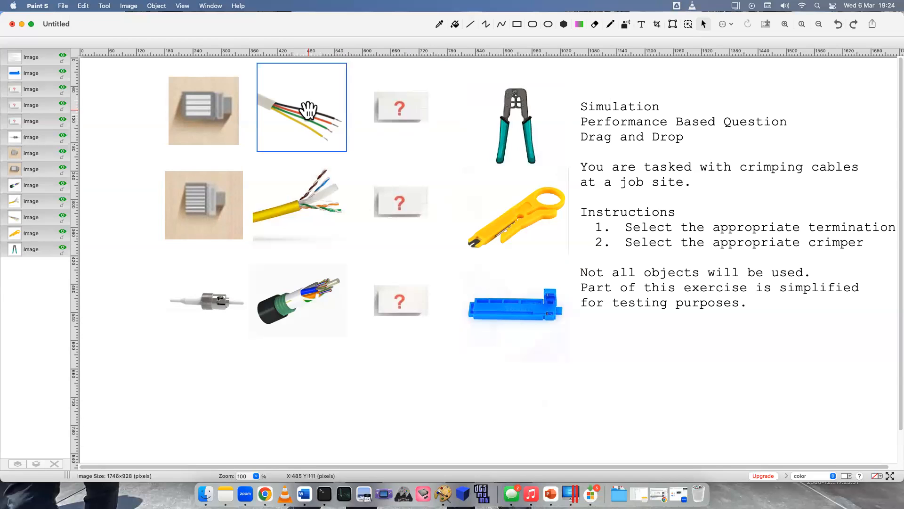
pyautogui.moveTo(311, 119)
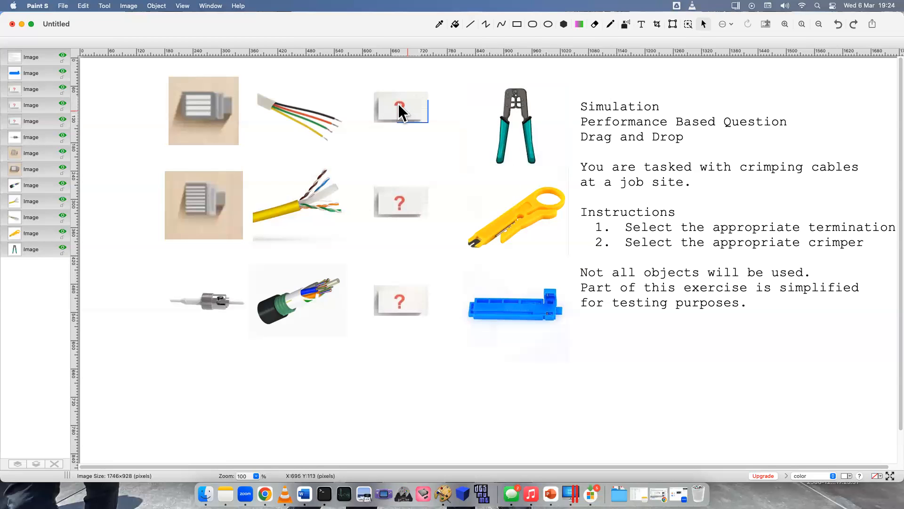
# Delete the second-row question-mark box and bring up the first-row crimper's actions.
pyautogui.rightClick(401, 107)
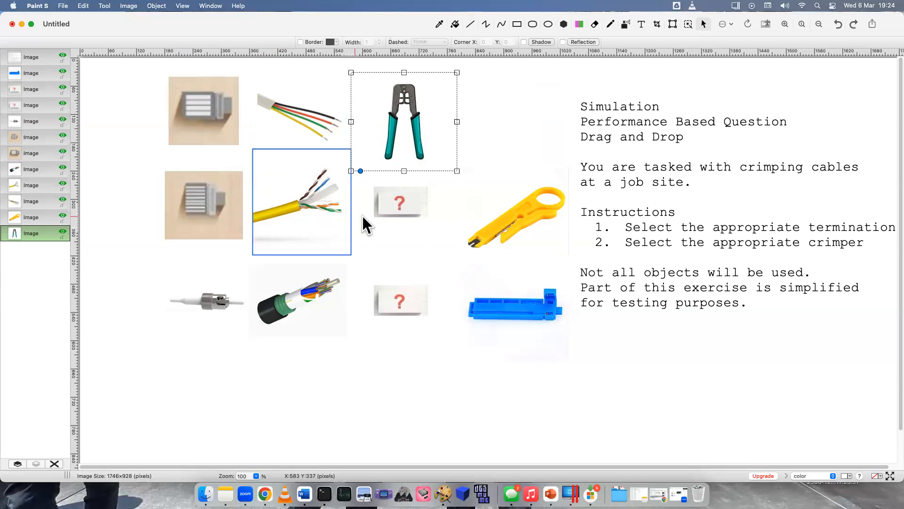
pyautogui.rightClick(400, 202)
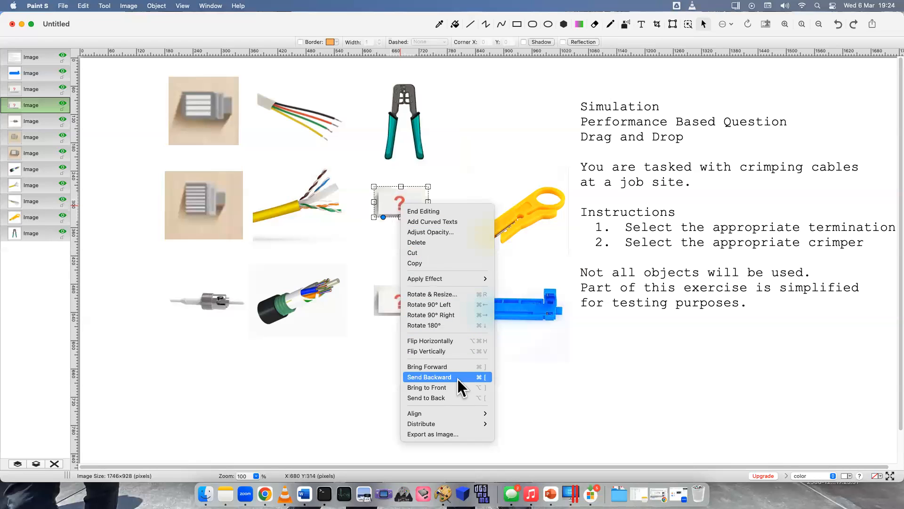
pyautogui.moveTo(455, 243)
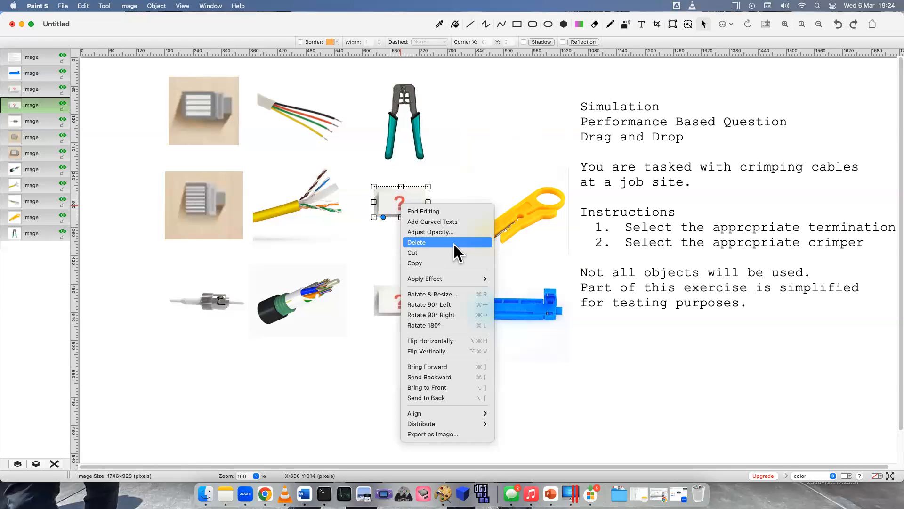
pyautogui.click(417, 242)
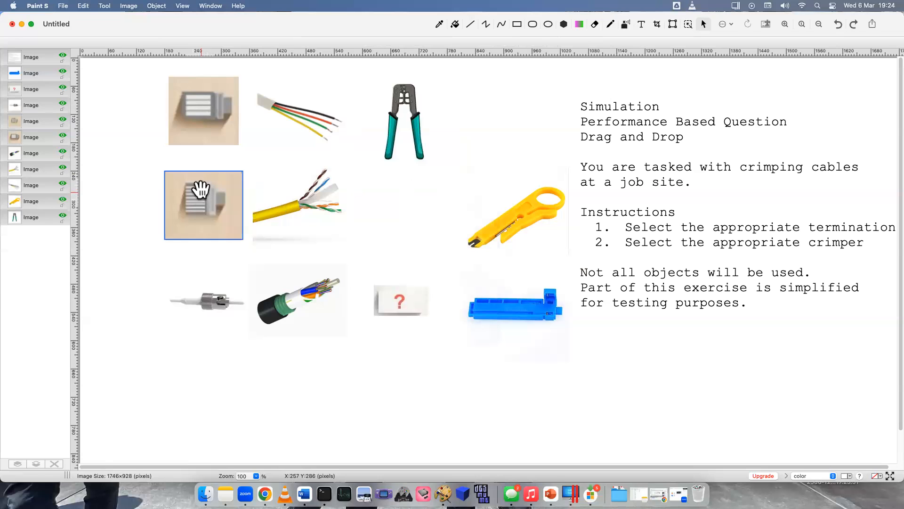
pyautogui.rightClick(404, 121)
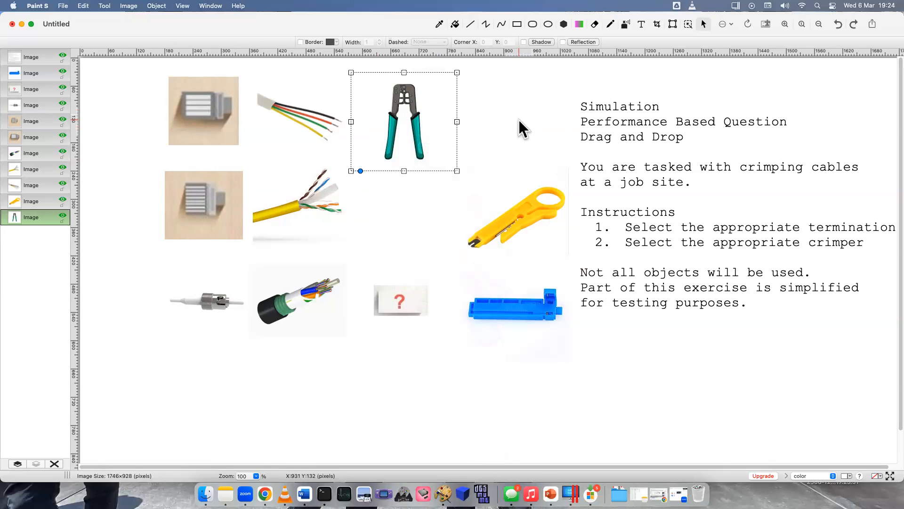
# Copy the crimping tool and place the copy in the middle-row slot beside the yellow cable.
pyautogui.moveTo(403, 121); pyautogui.dragTo(518, 121)
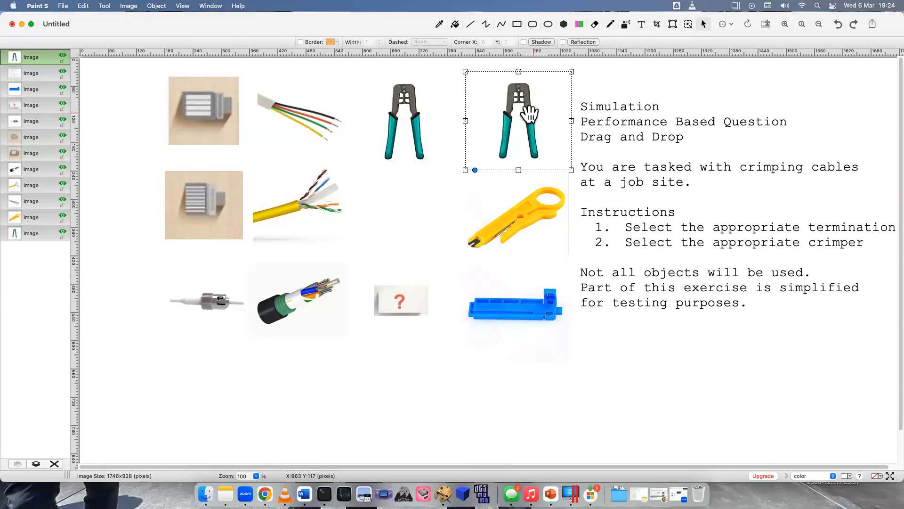
pyautogui.moveTo(518, 121); pyautogui.dragTo(404, 218)
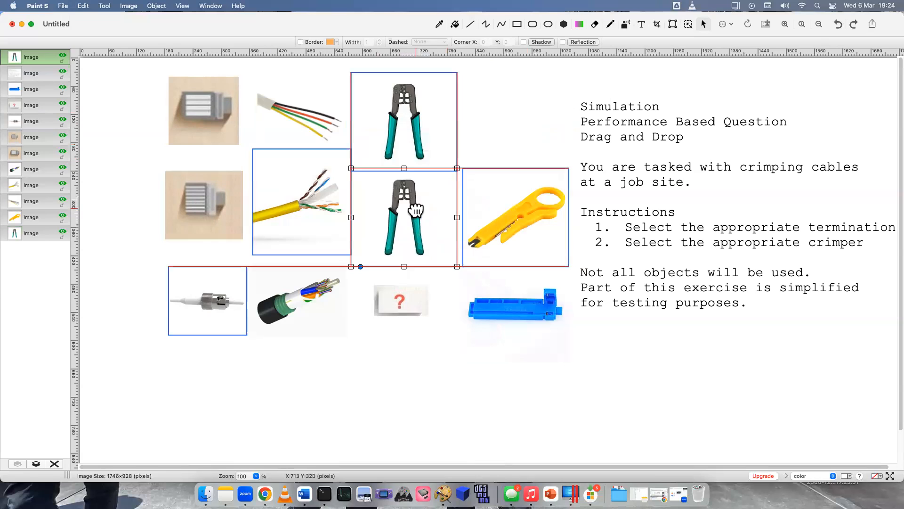
pyautogui.click(452, 390)
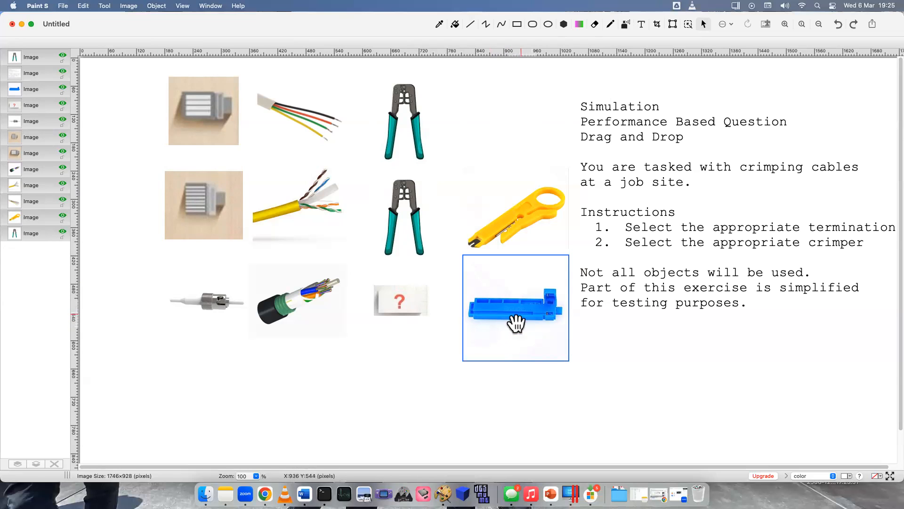
pyautogui.moveTo(512, 331)
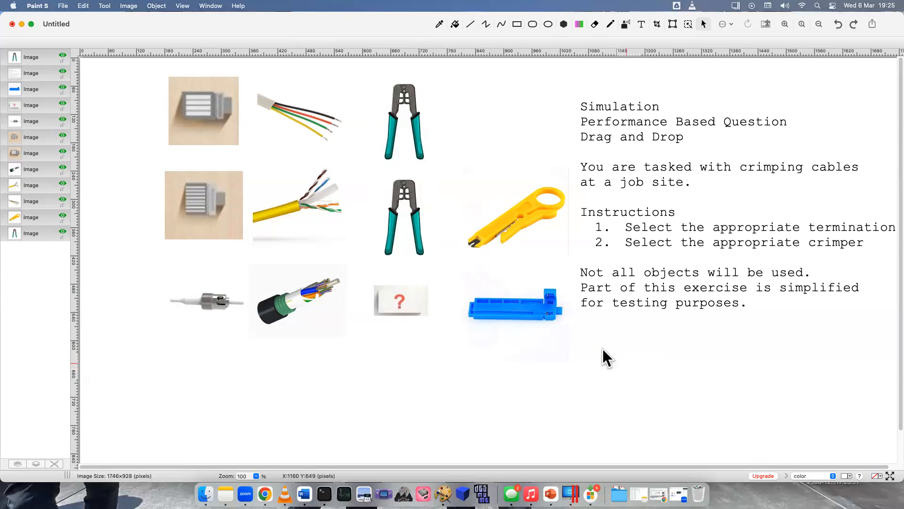
# Delete the yellow stripping tool and place the blue fiber tool in the bottom-row slot.
pyautogui.click(301, 202)
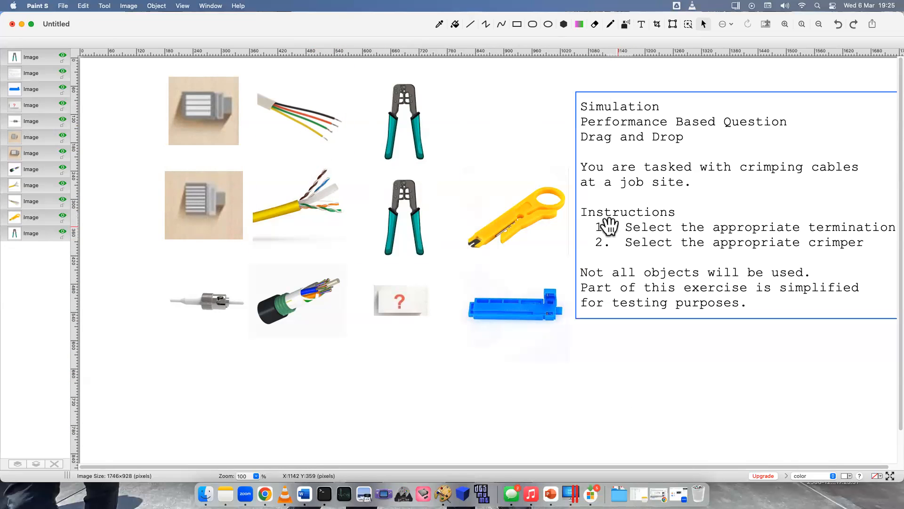
pyautogui.rightClick(515, 216)
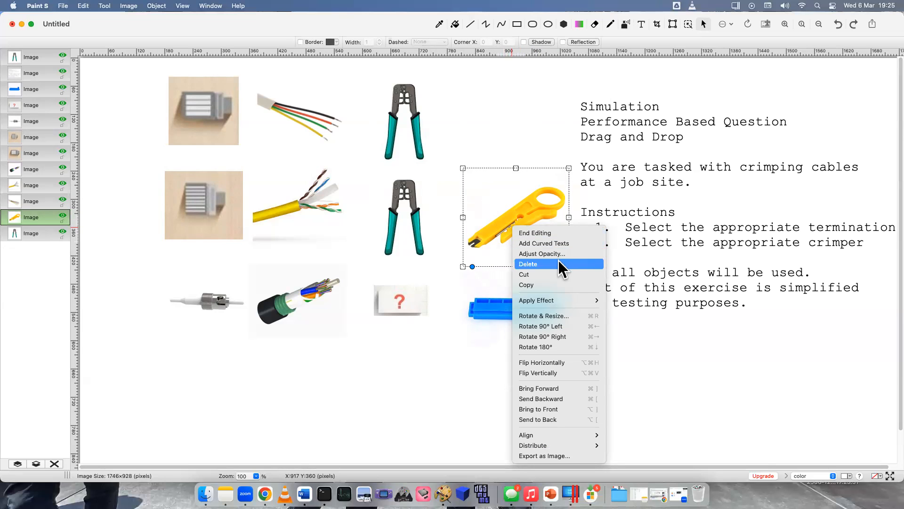
pyautogui.click(527, 264)
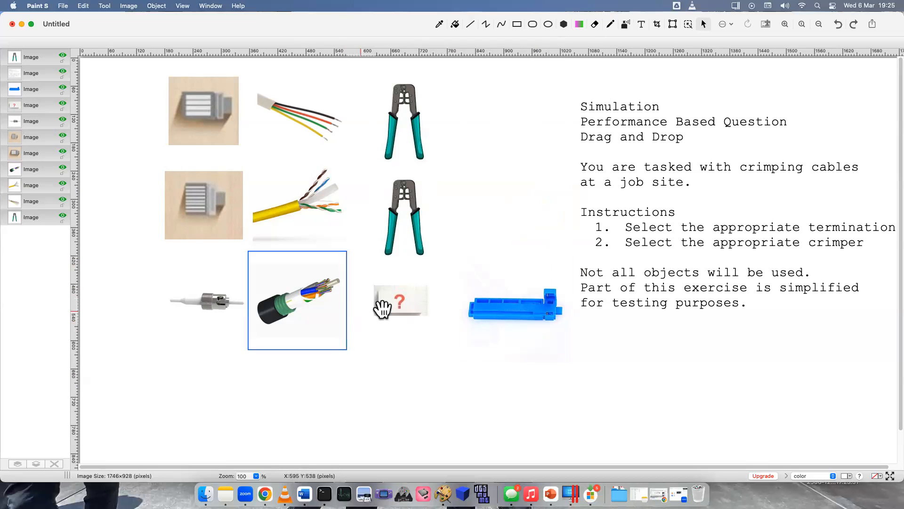
pyautogui.rightClick(400, 302)
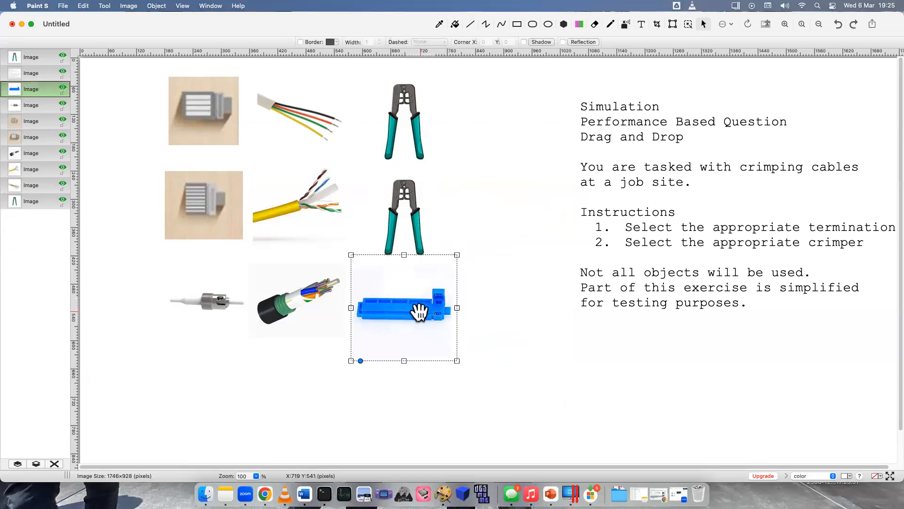
pyautogui.click(297, 300)
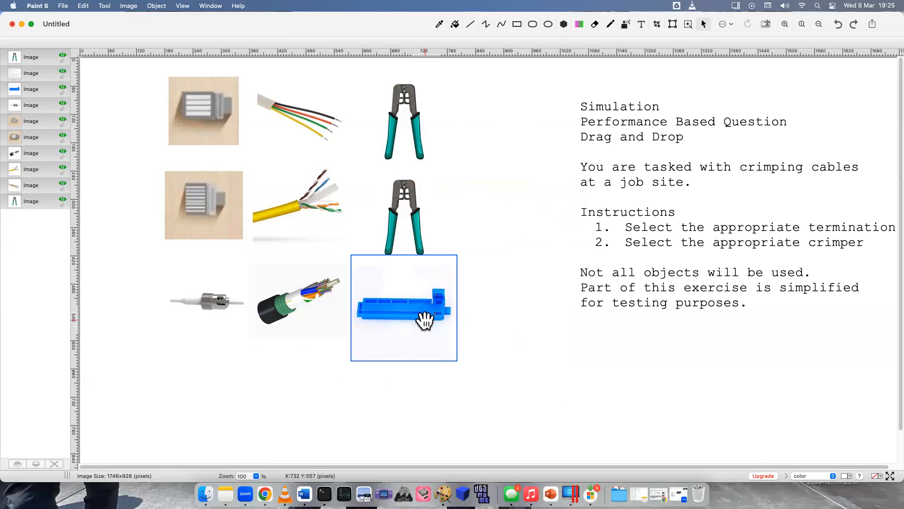
pyautogui.click(206, 301)
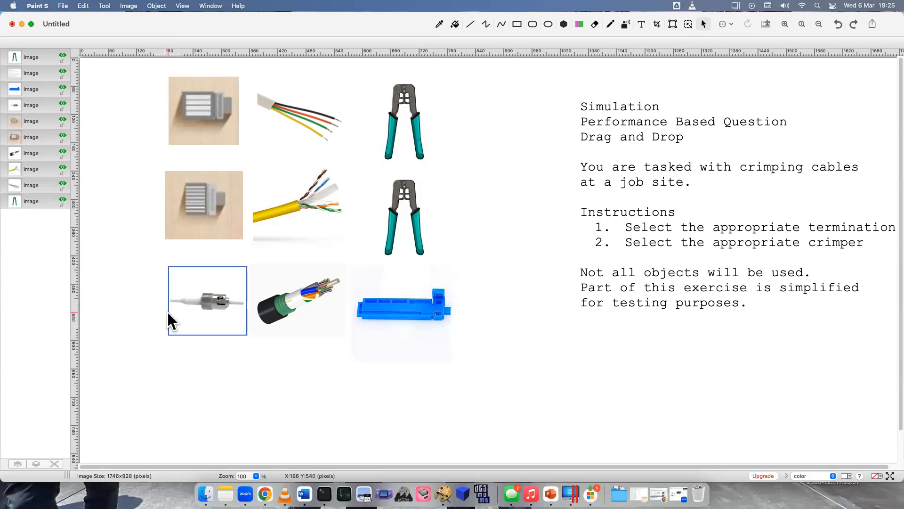
pyautogui.moveTo(215, 316)
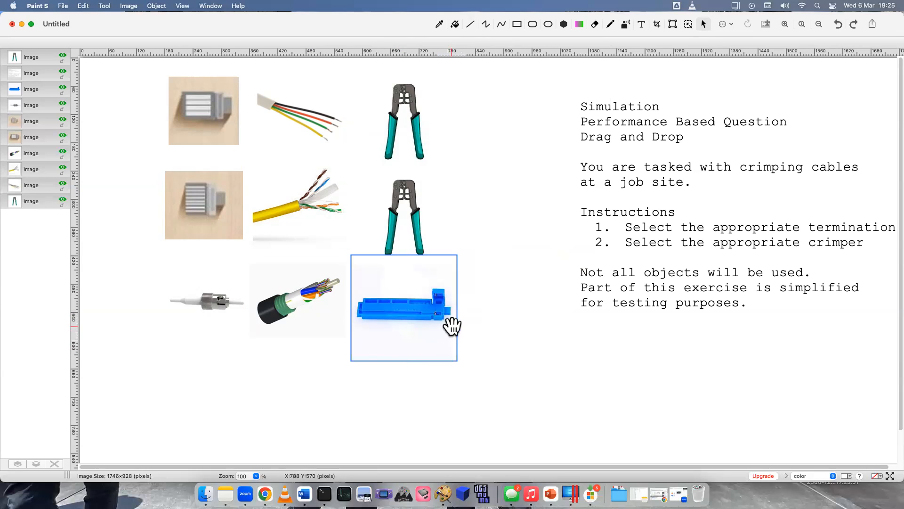
pyautogui.moveTo(548, 363)
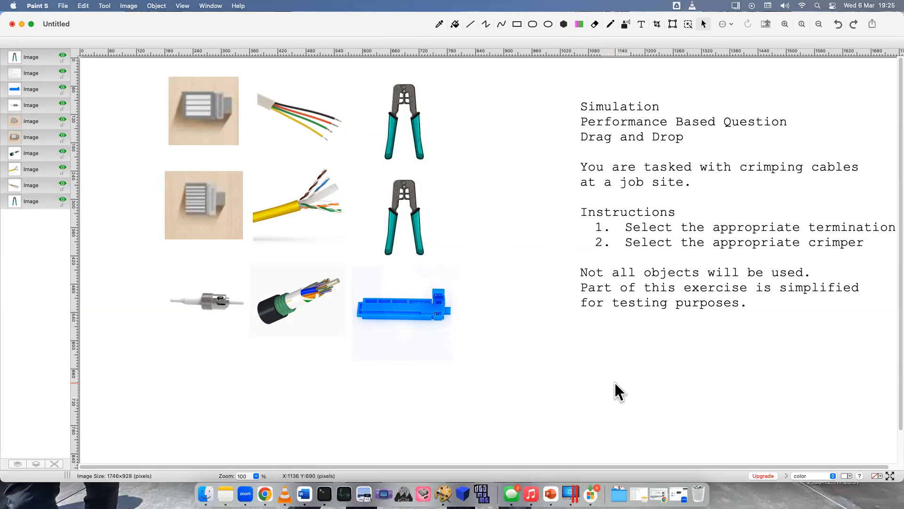
pyautogui.click(203, 111)
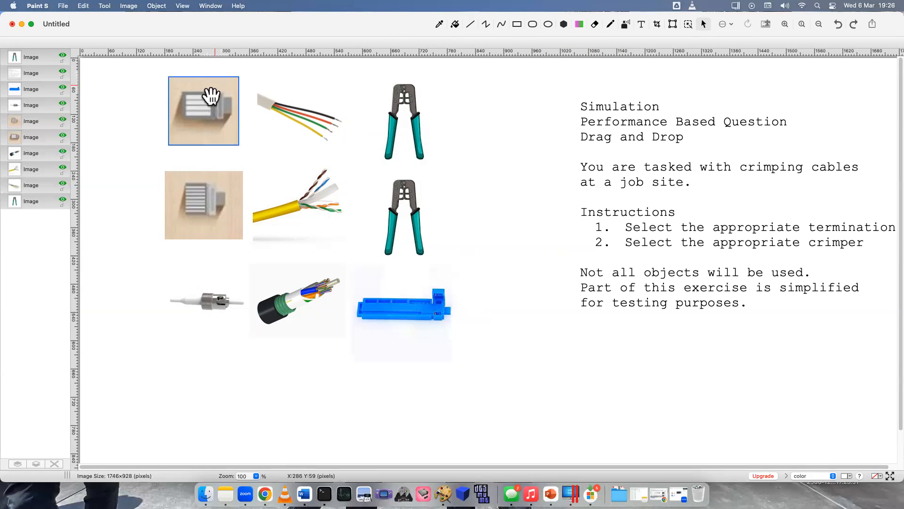
pyautogui.click(203, 204)
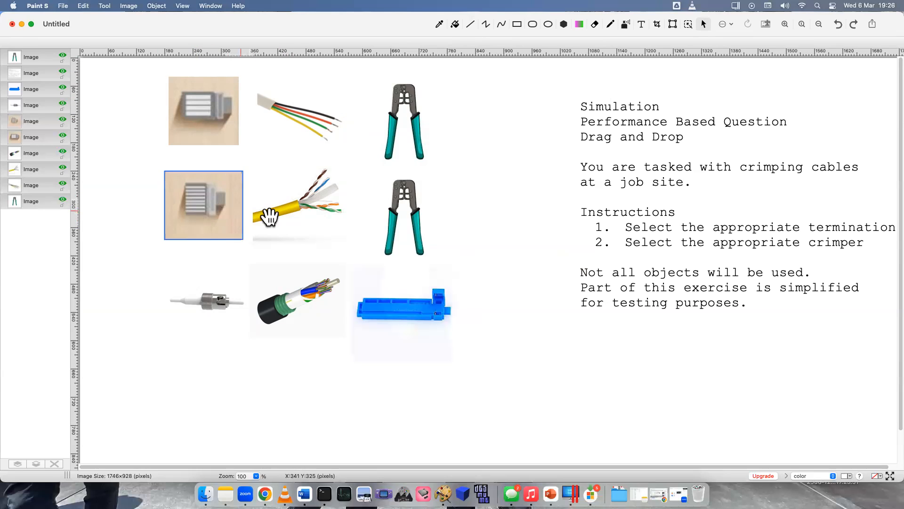
pyautogui.click(206, 300)
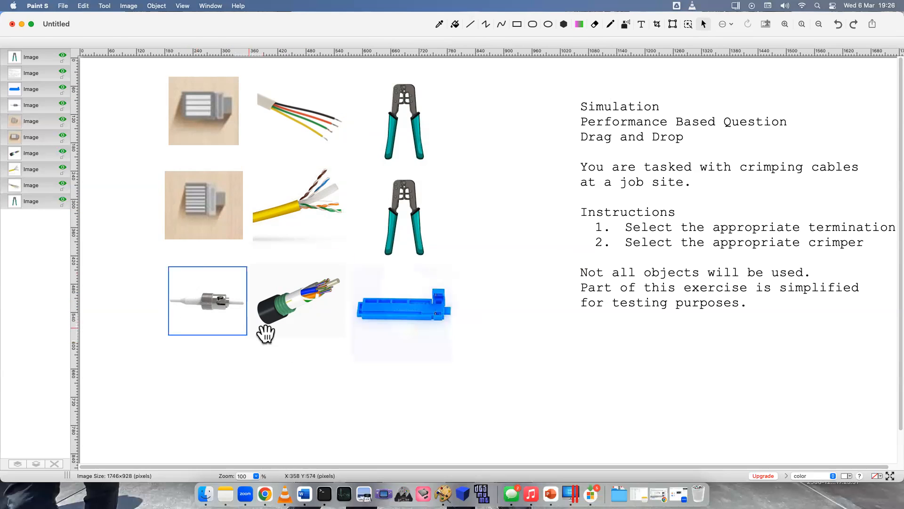